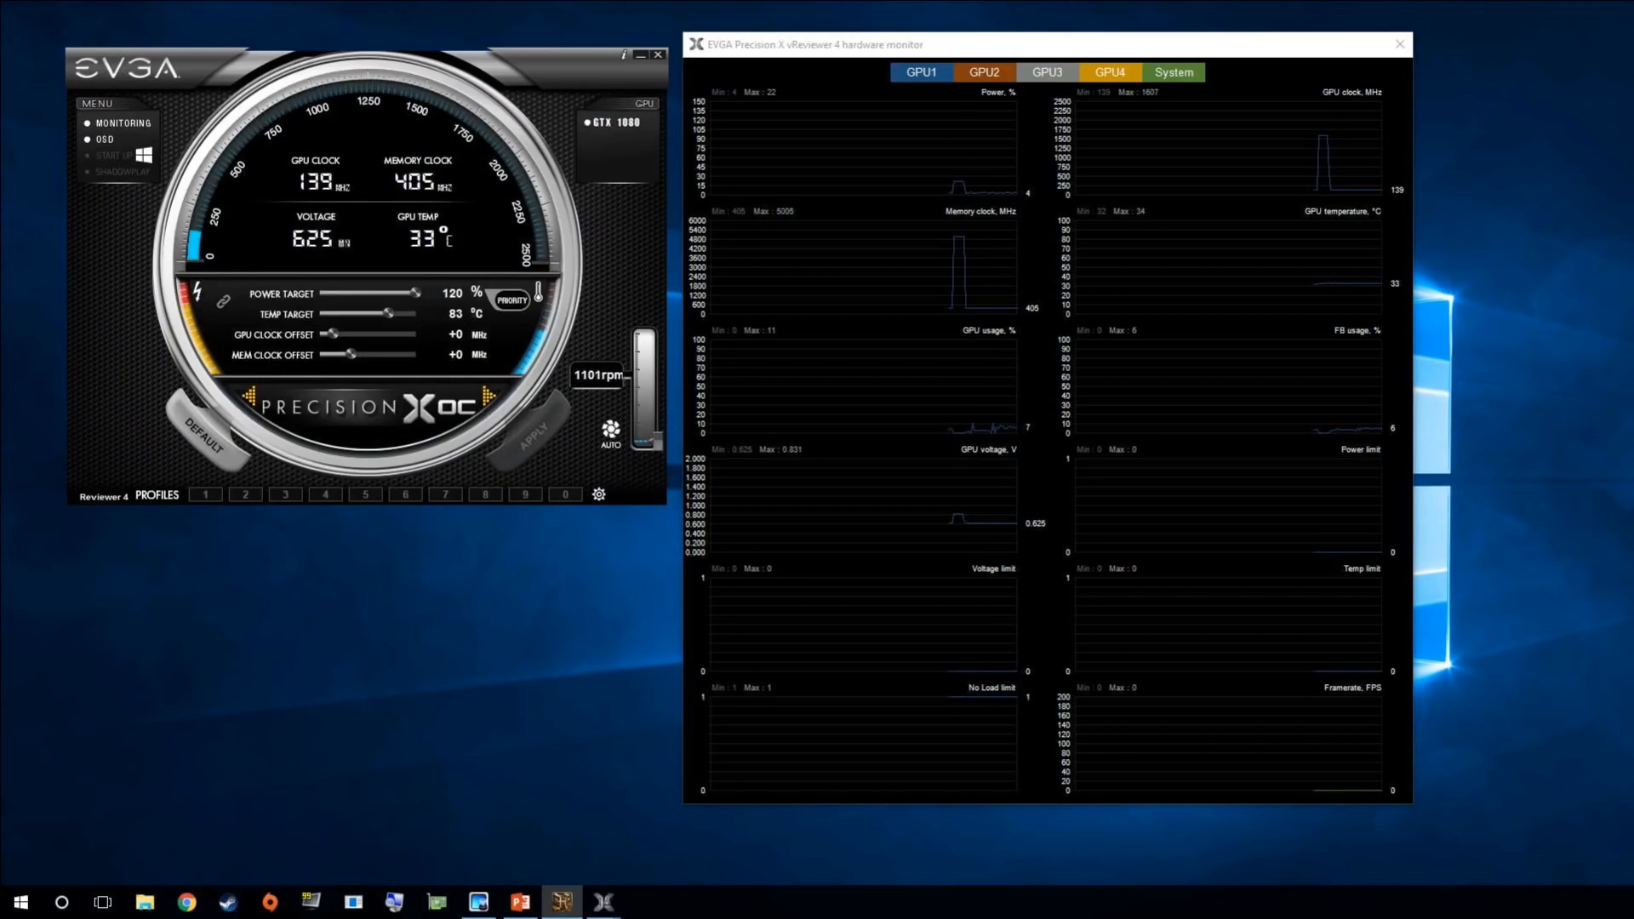
mouse_move(110, 331)
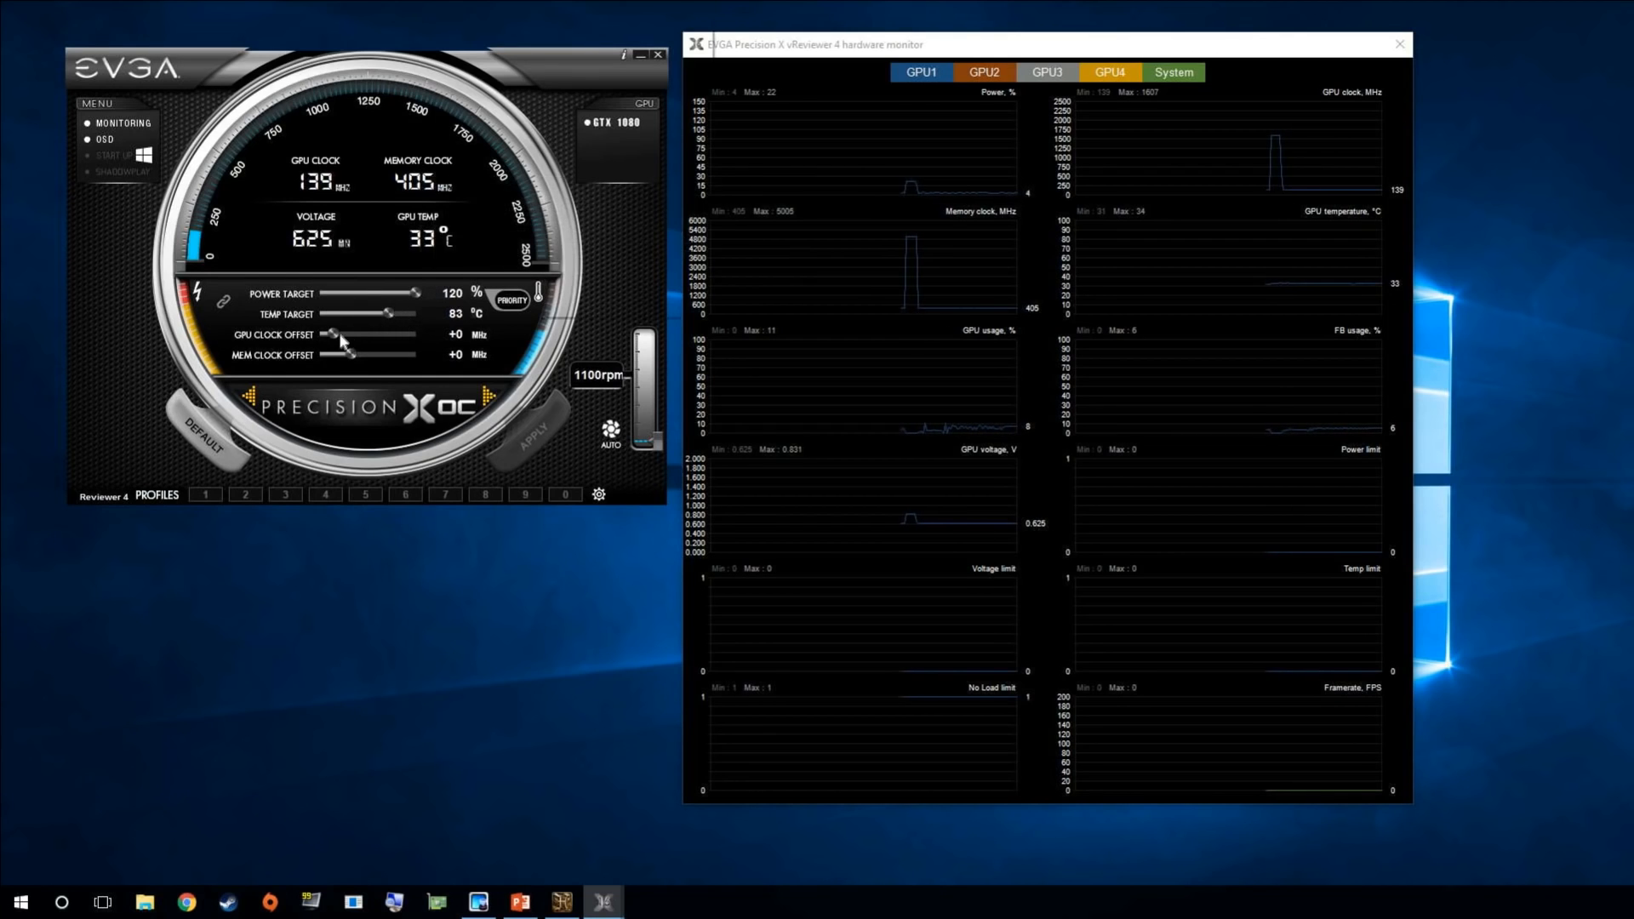
Sweep the GPU clock offset between -77 and +407 MHz, then start the Heaven benchmark.
drag(331, 335, 365, 335)
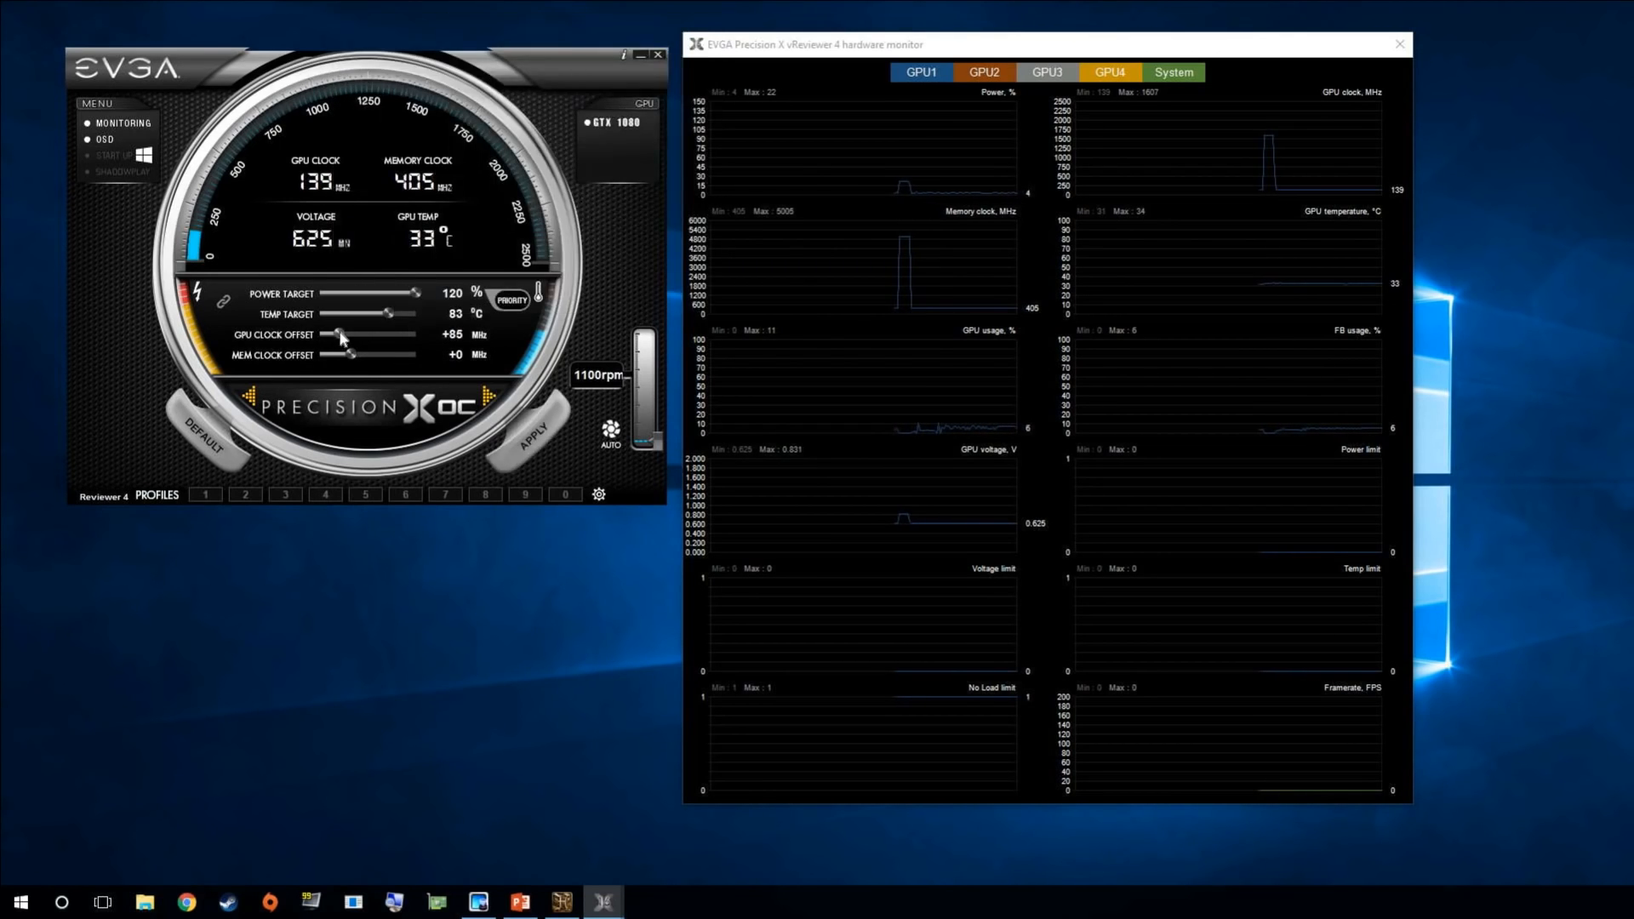
drag(340, 334, 365, 335)
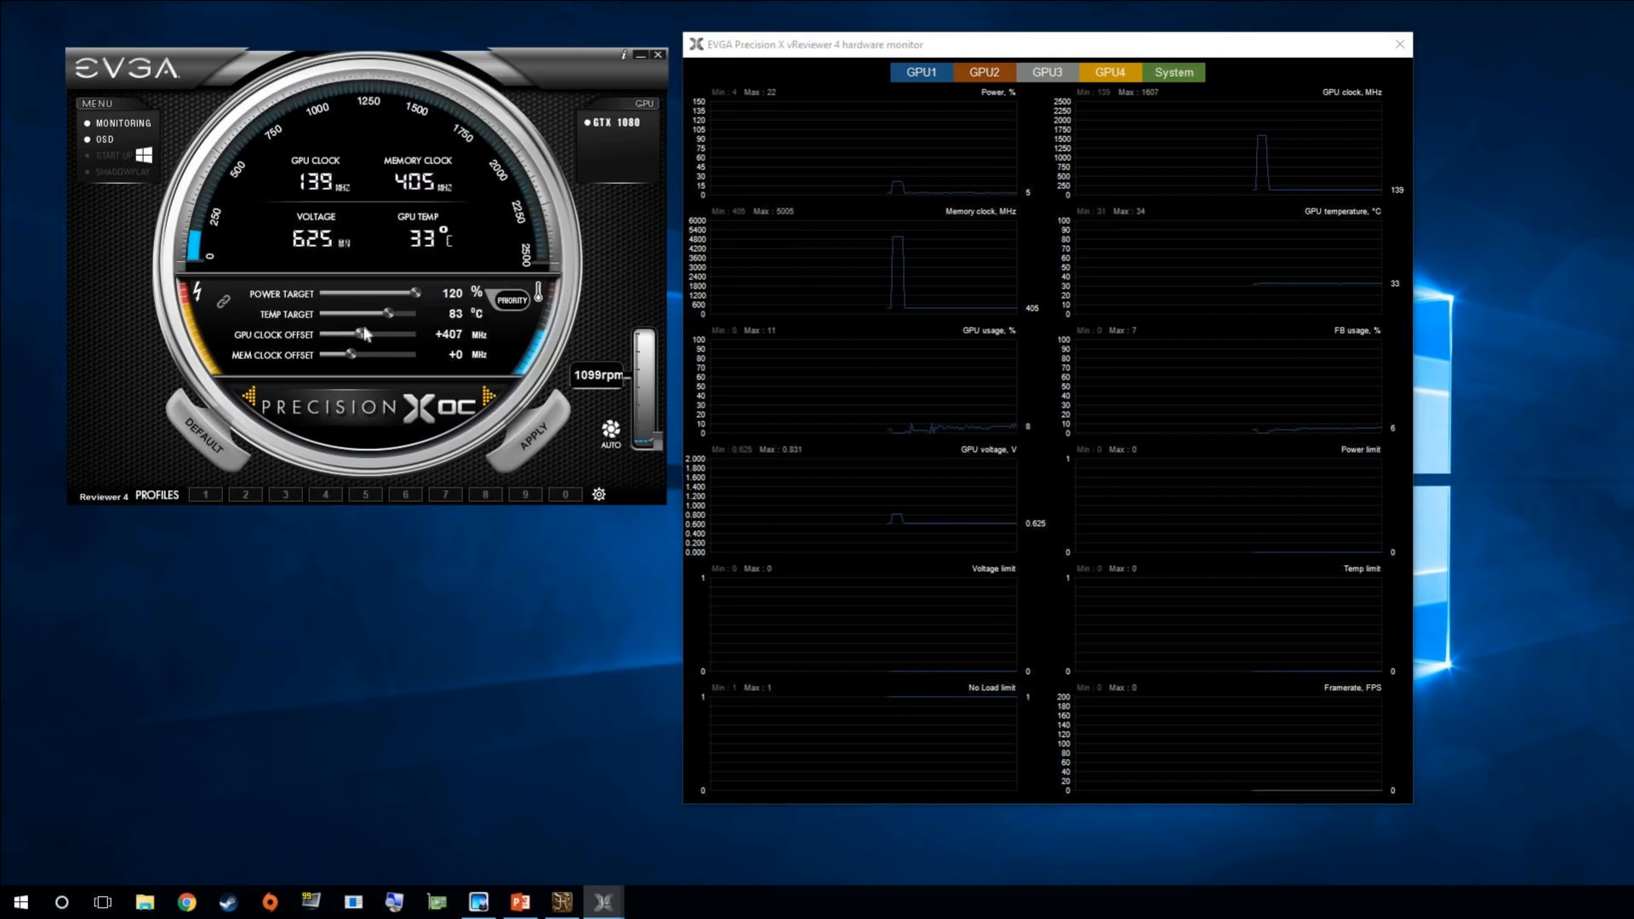
drag(382, 334, 326, 333)
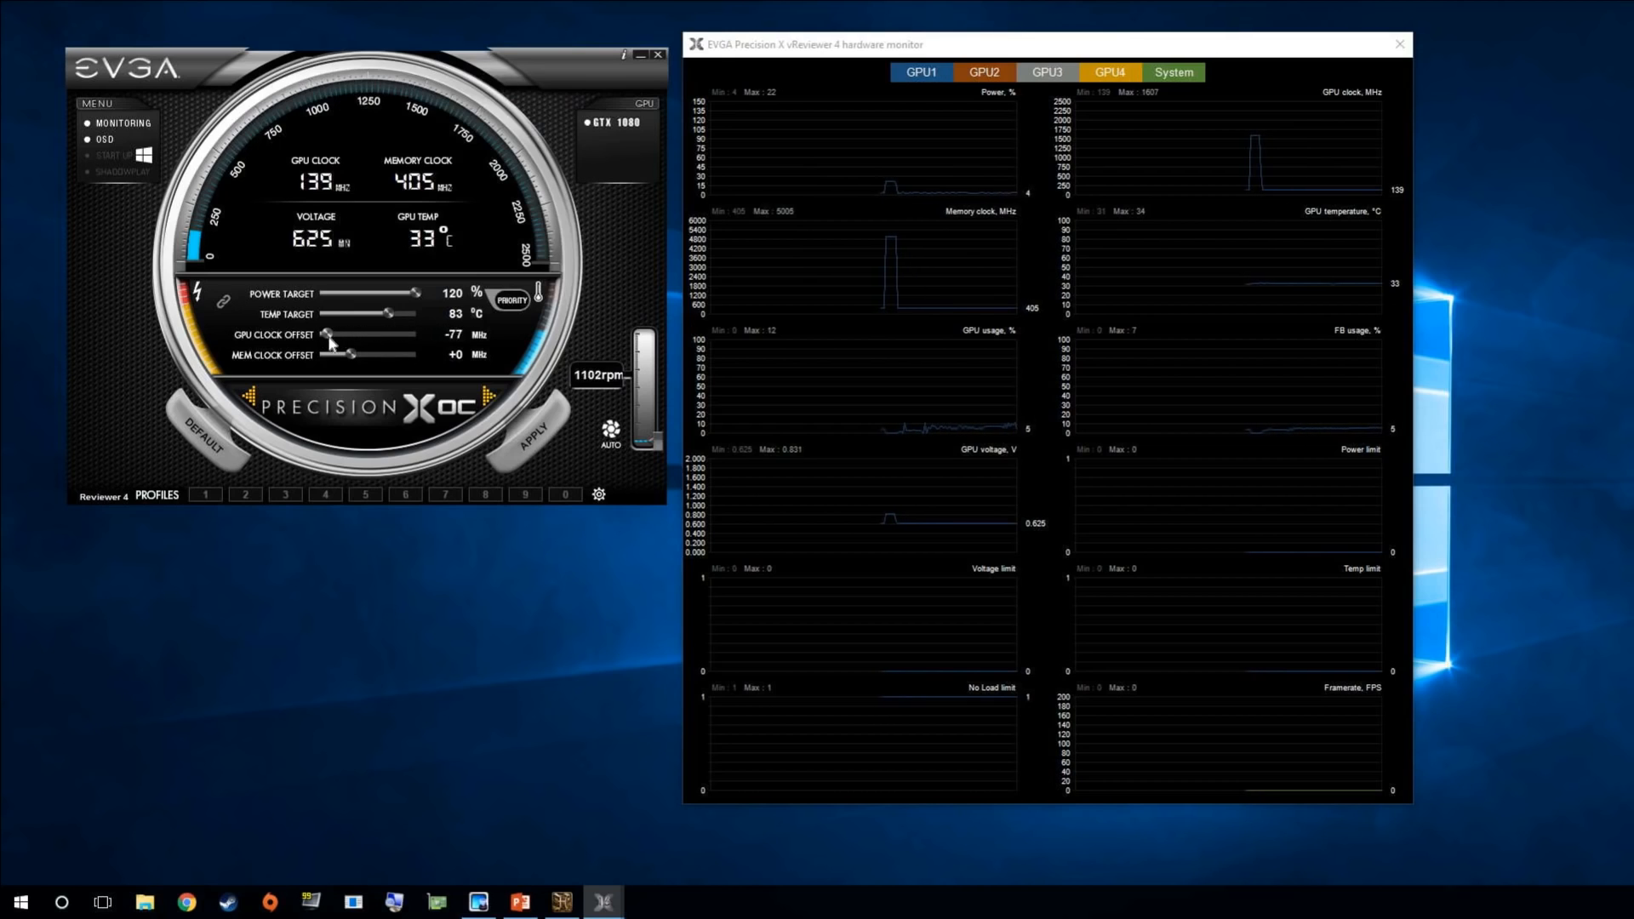
drag(329, 334, 344, 335)
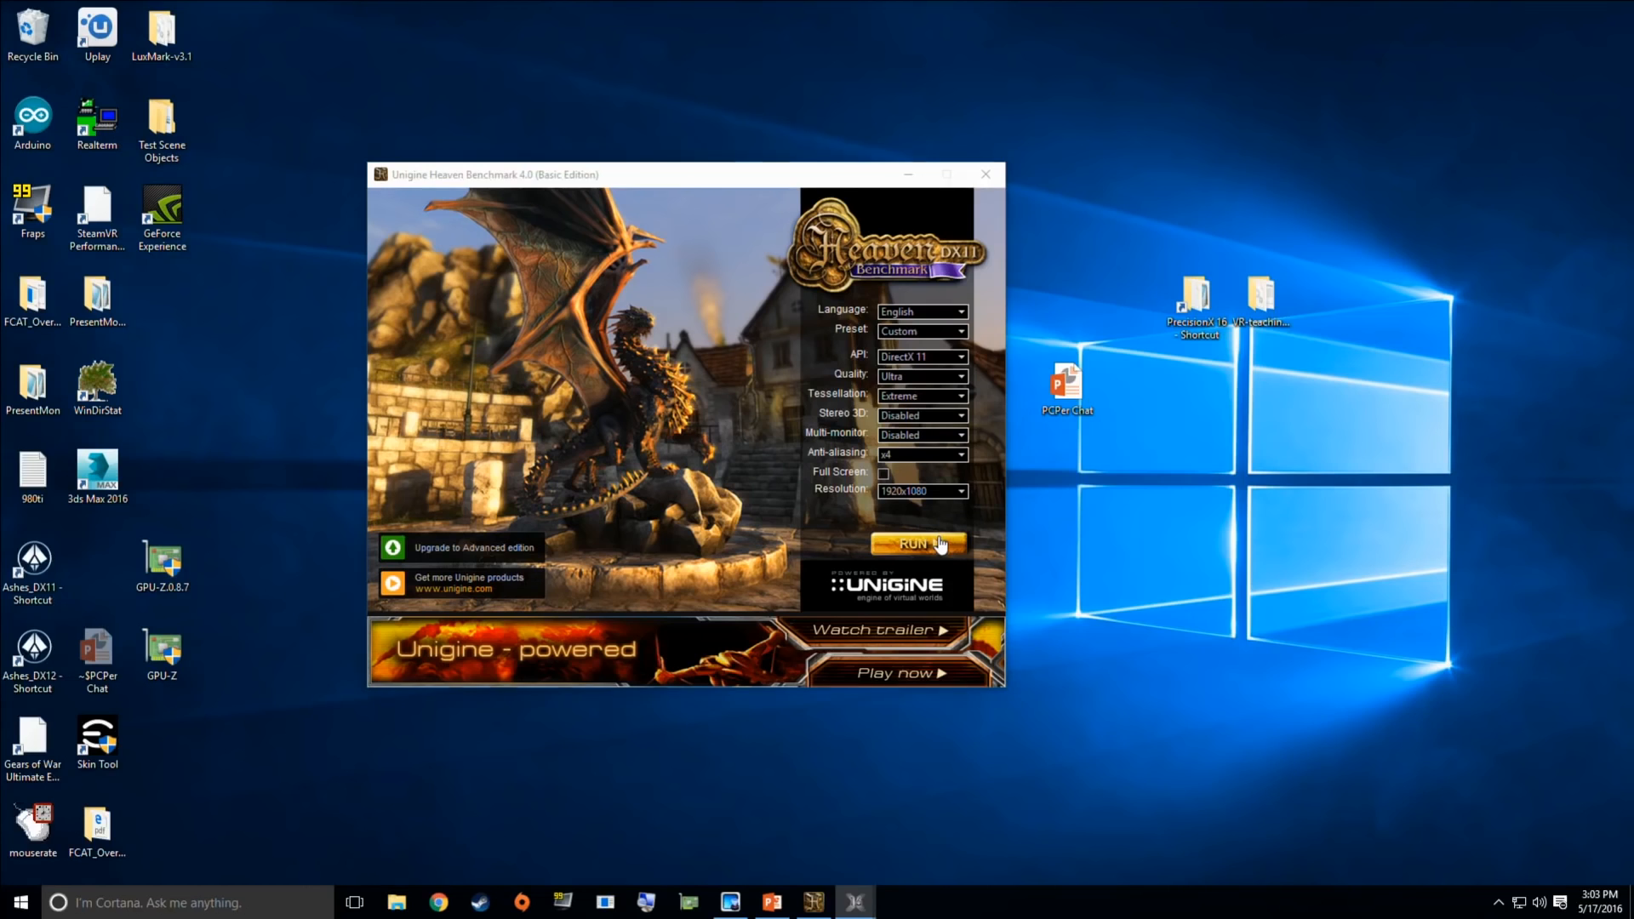
click(915, 543)
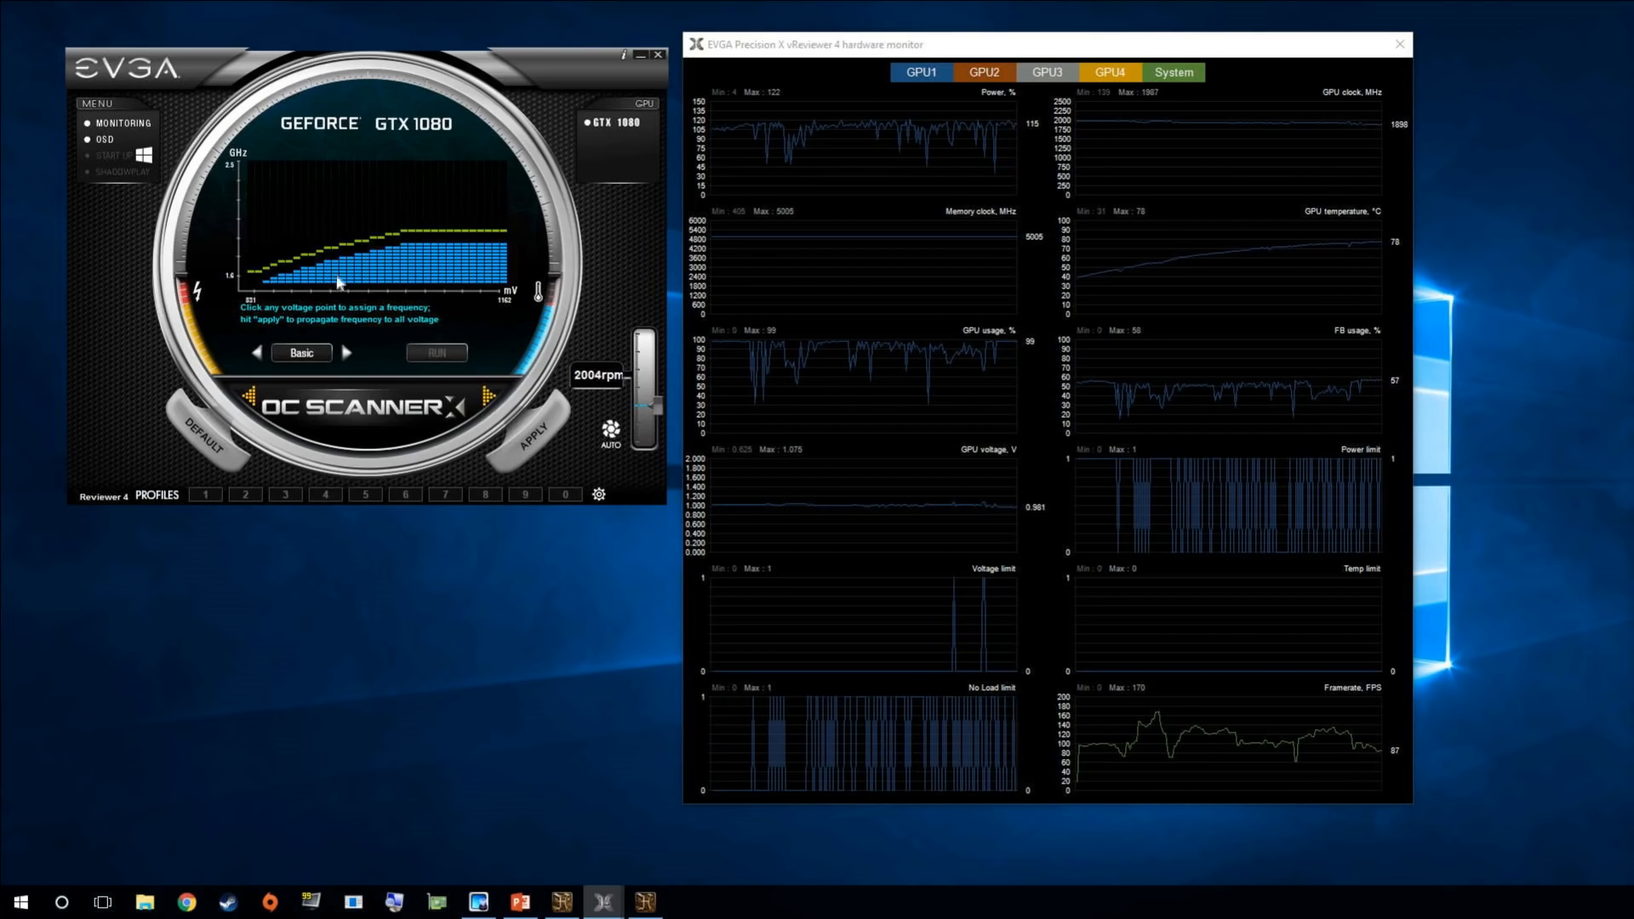
Select the voltage-frequency curve in OC Scanner X's Basic mode.
click(318, 254)
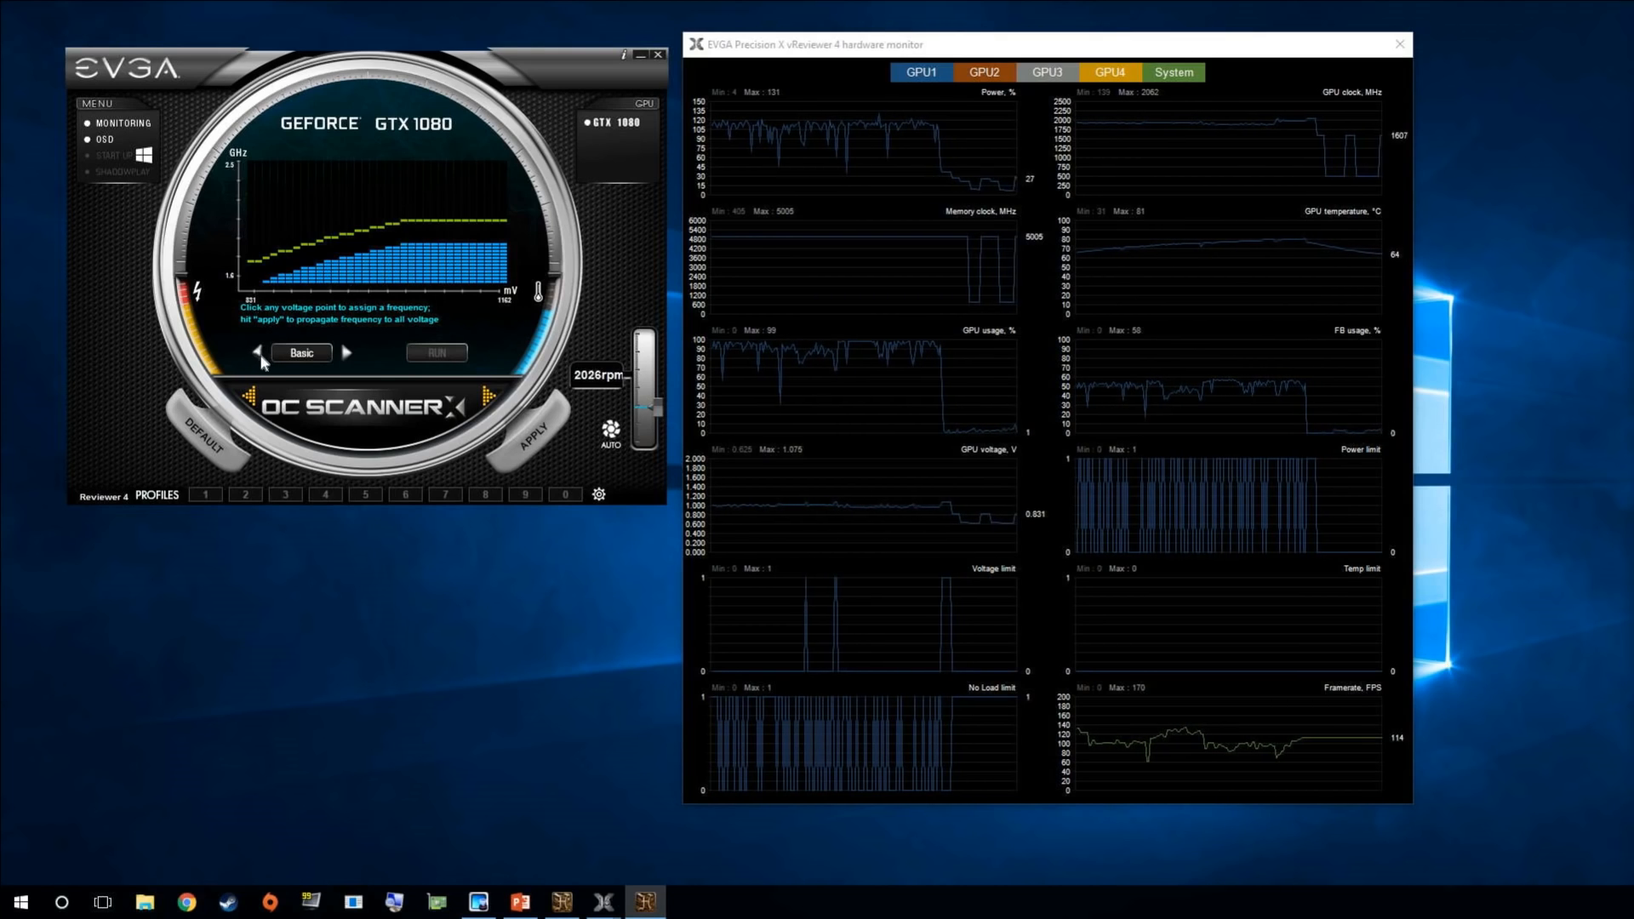
click(259, 353)
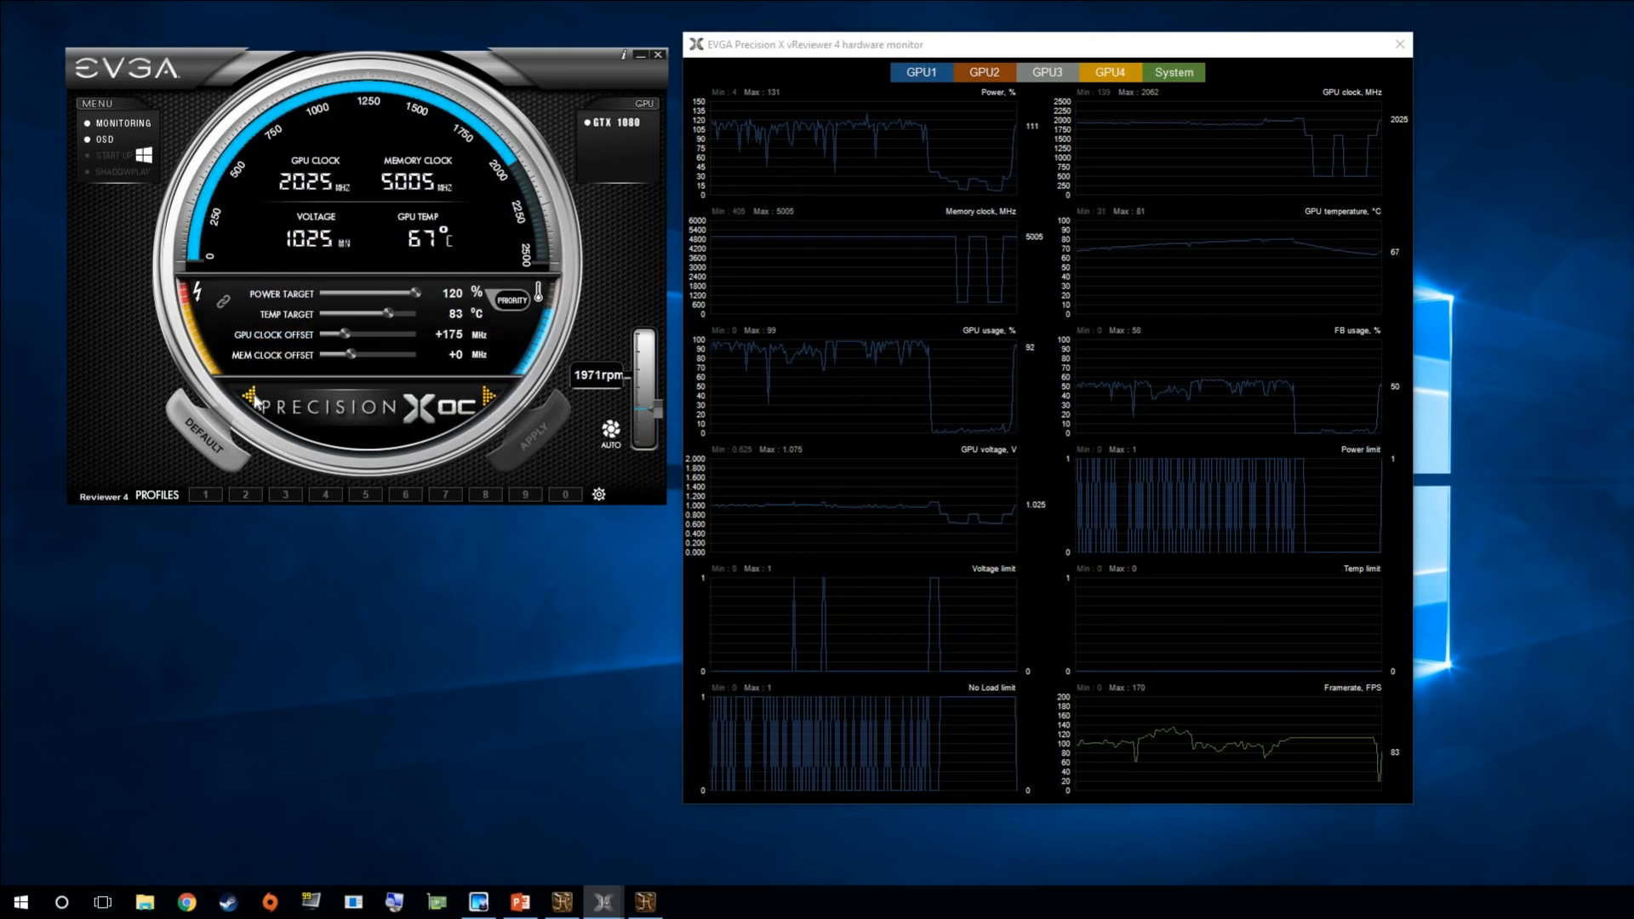
mouse_move(394, 377)
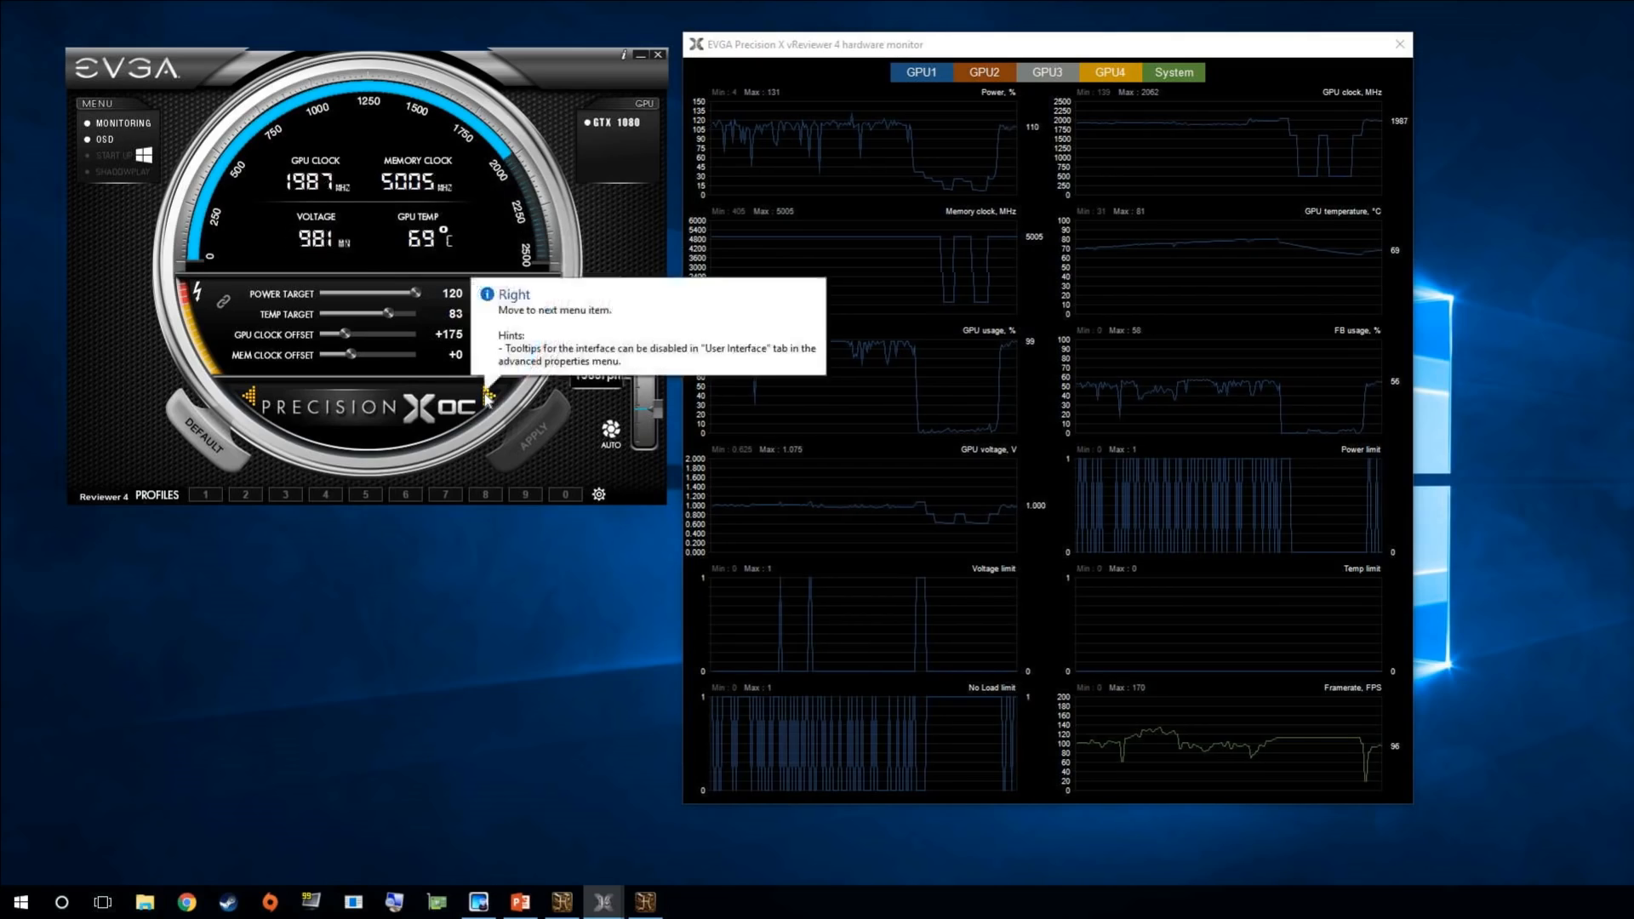
click(490, 406)
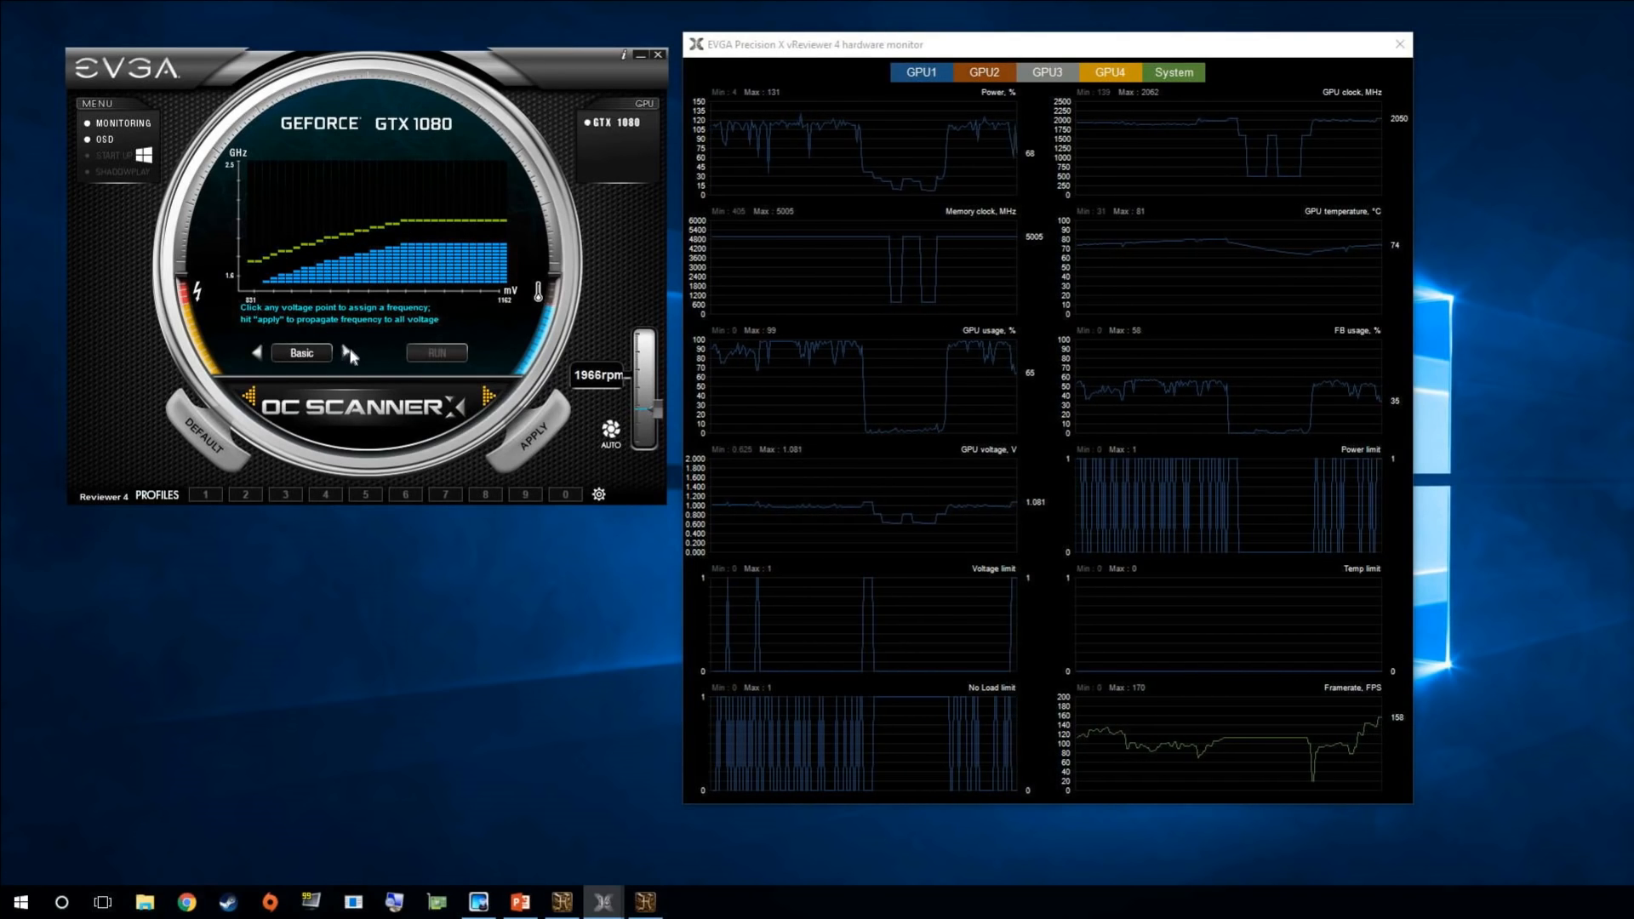
Switch the OC Scanner curve from Basic to Linear, giving 200 MHz at 1075 mV.
click(347, 353)
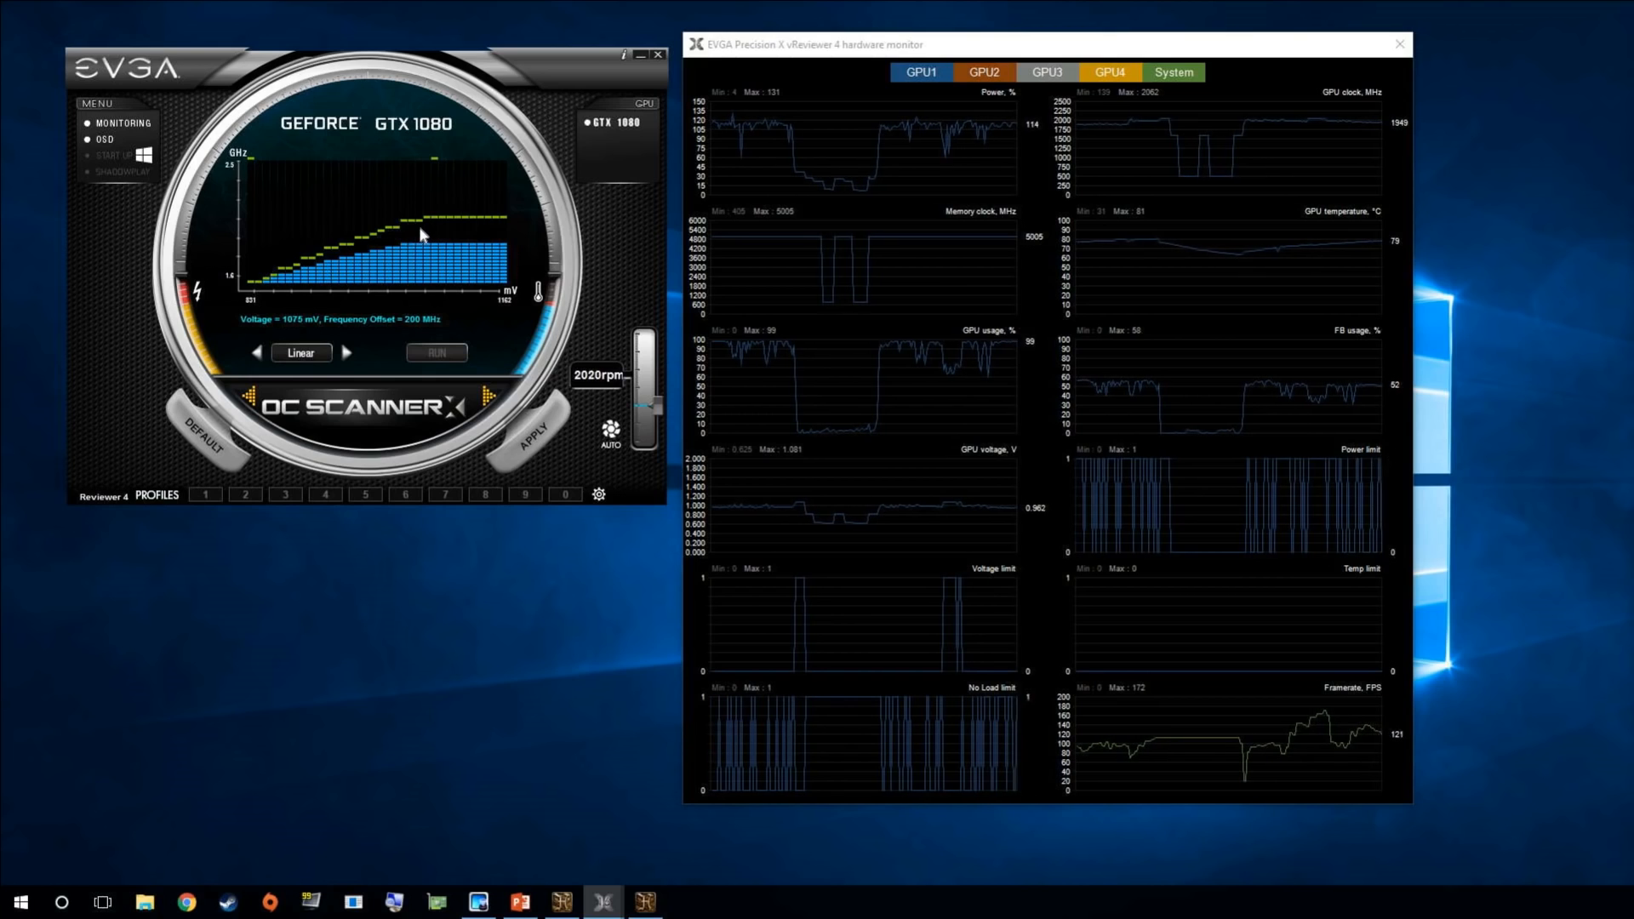
mouse_move(434, 236)
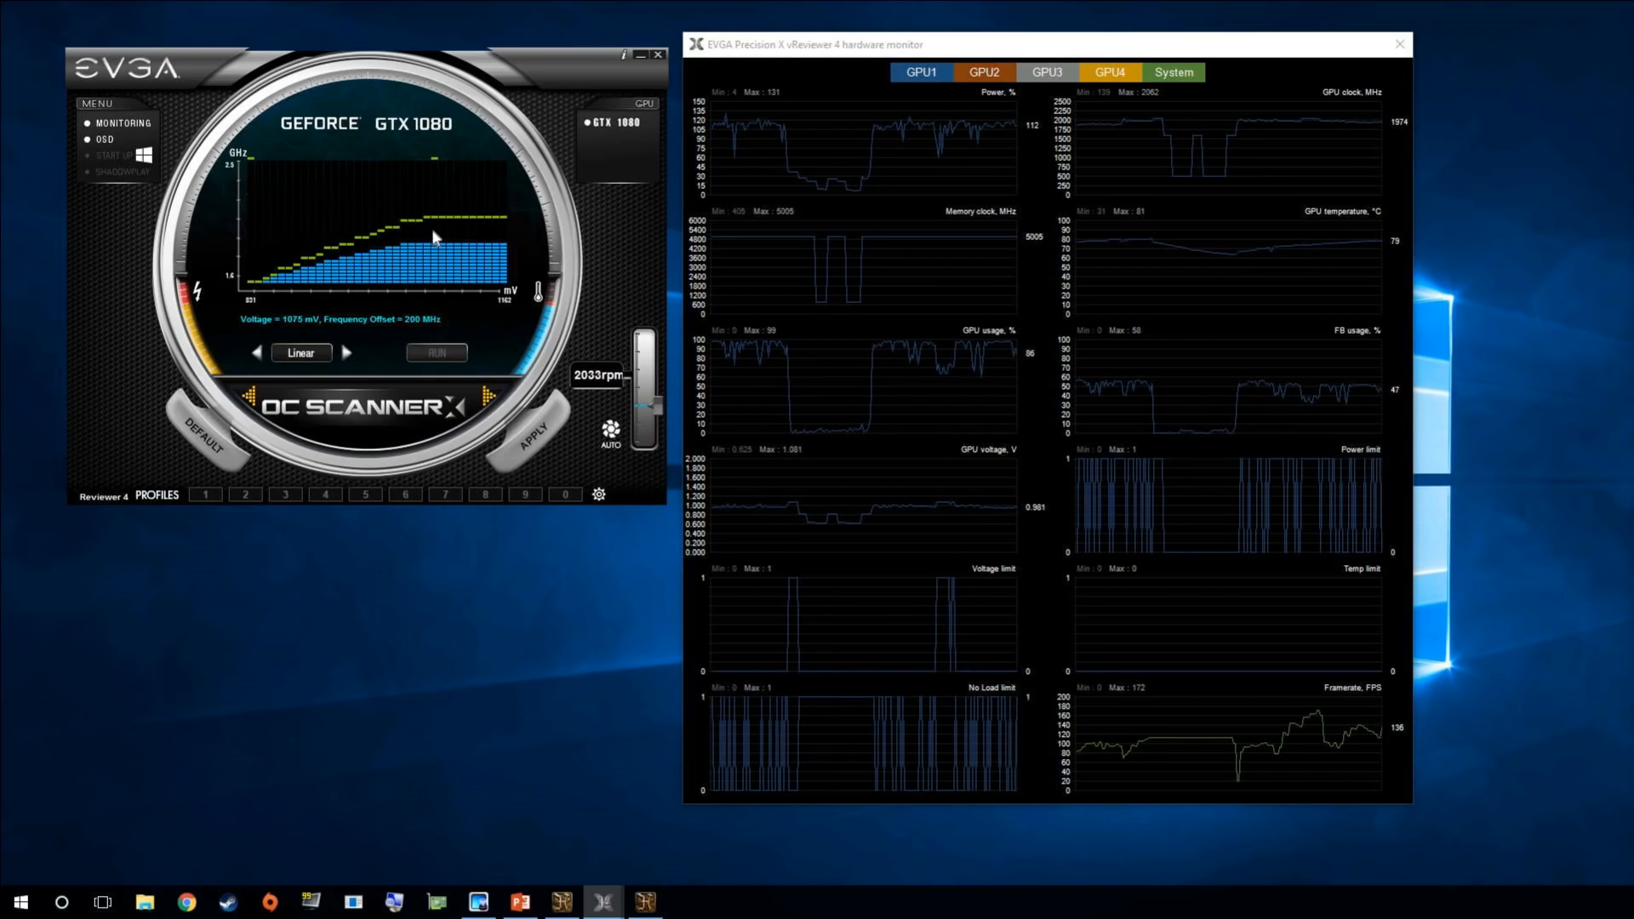